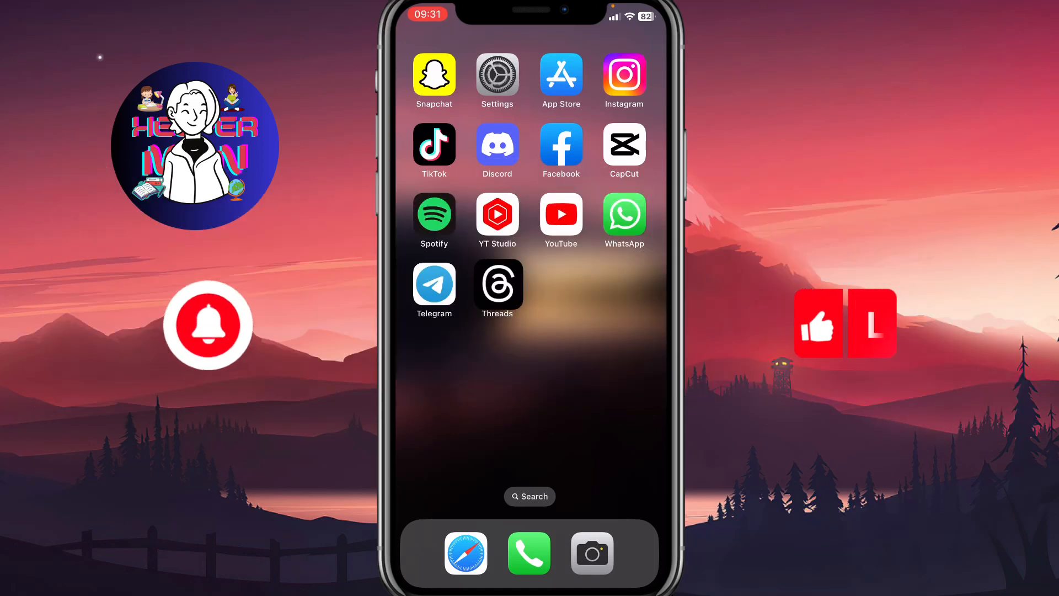
- Launch Threads from the Home Screen to reach its home feed of posts
click(497, 282)
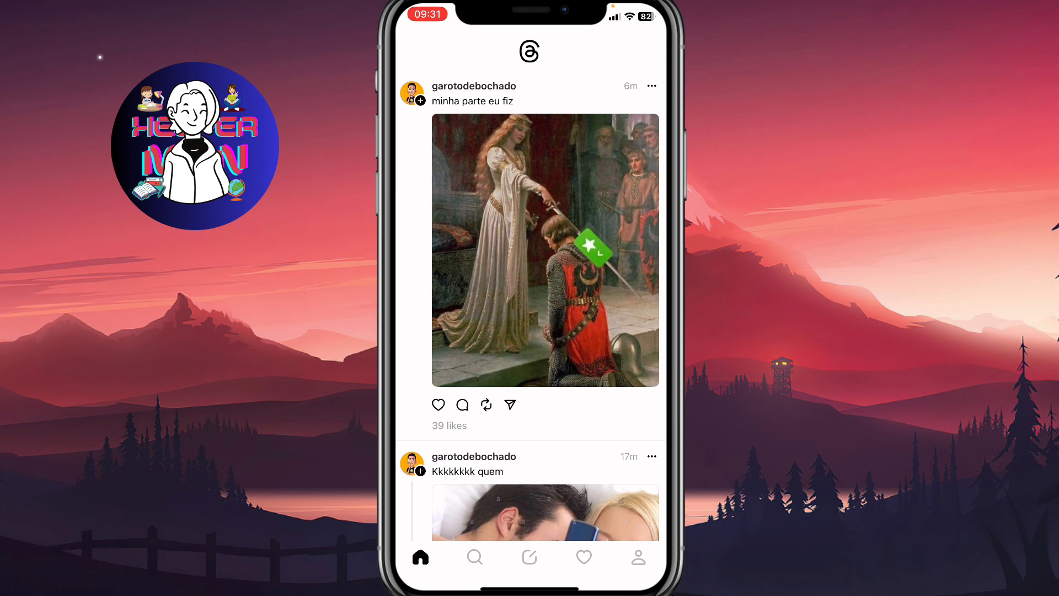
- Go to my own profile and bring up the main Settings list
click(637, 556)
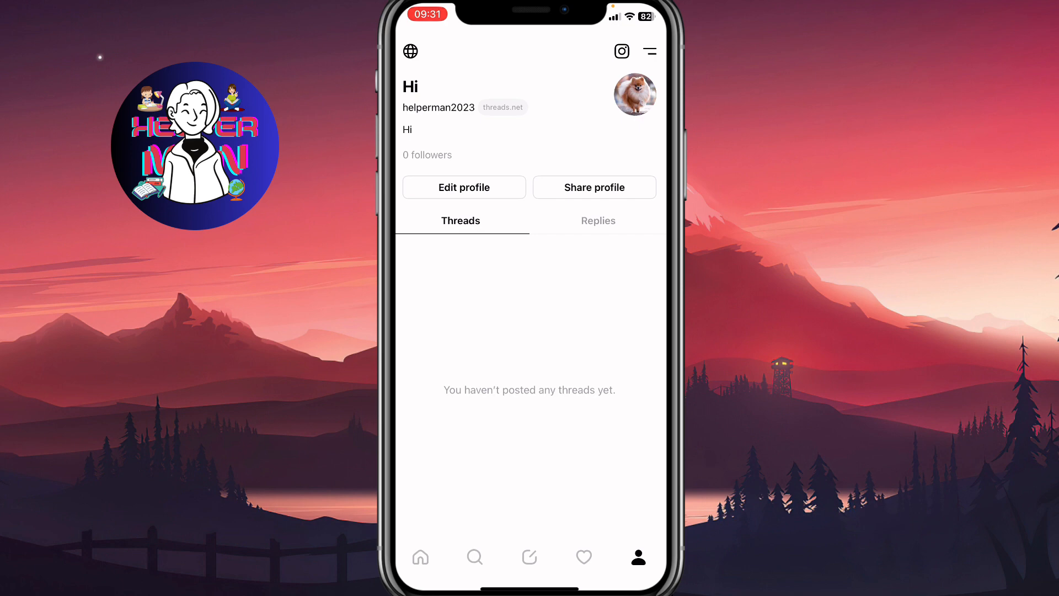
click(648, 51)
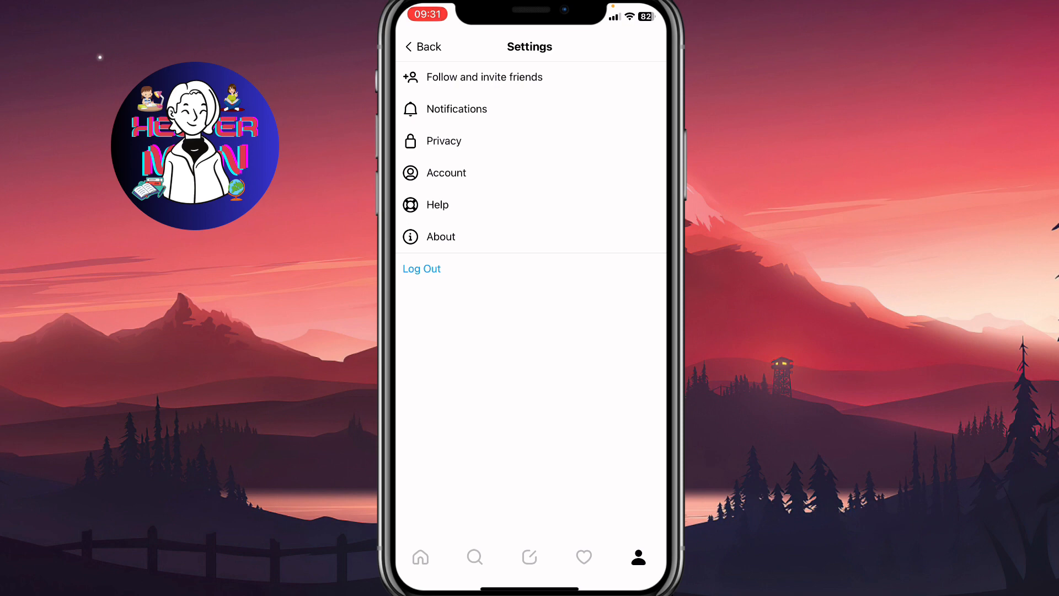
- In Privacy settings, switch Private profile on and confirm with OK
click(444, 140)
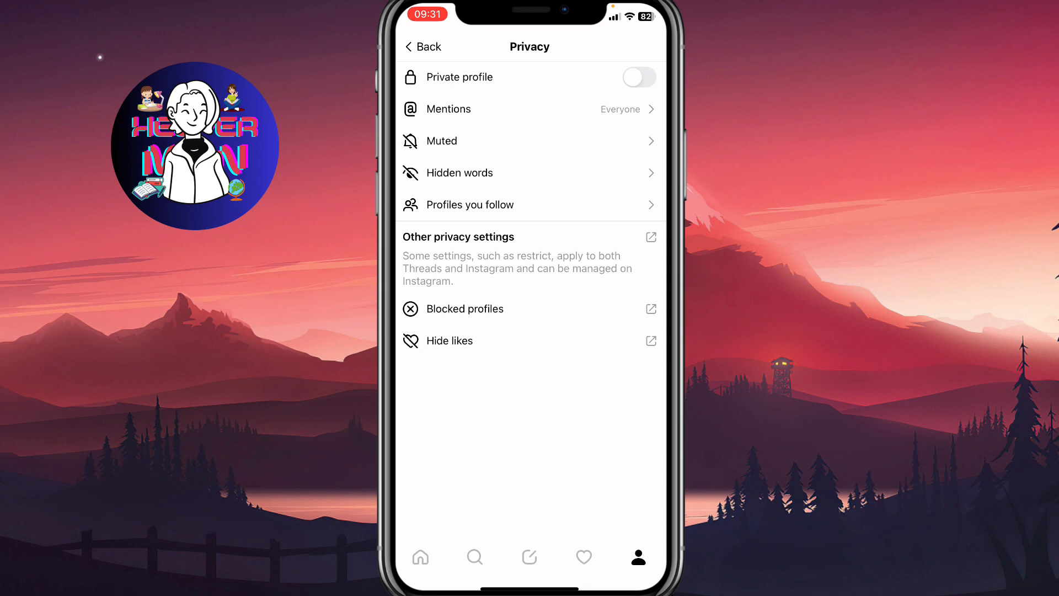
click(637, 77)
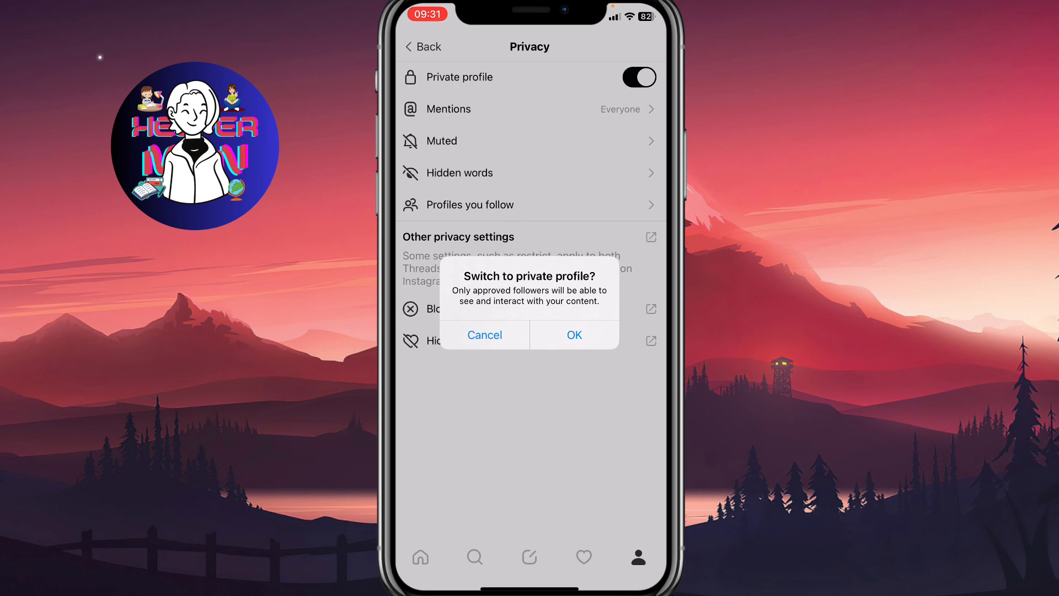
click(573, 334)
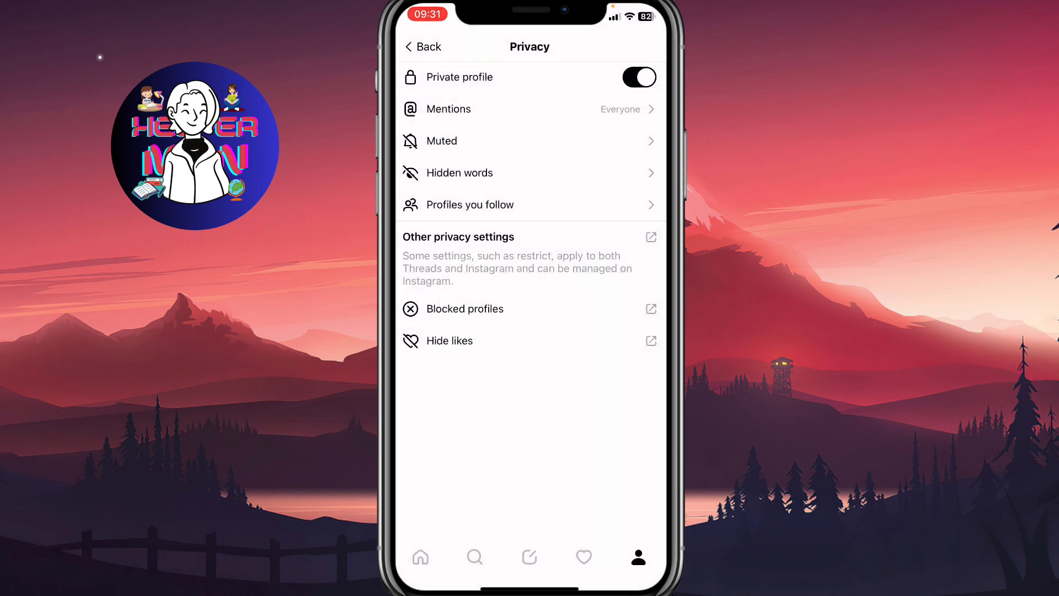